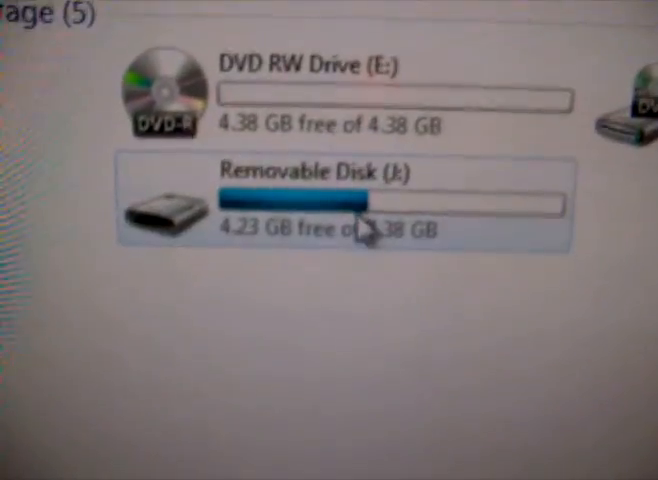
Step: Open Removable Disk (J:) in Computer to browse the phone's storage
{"action": "double_click", "coordinate": [280, 195]}
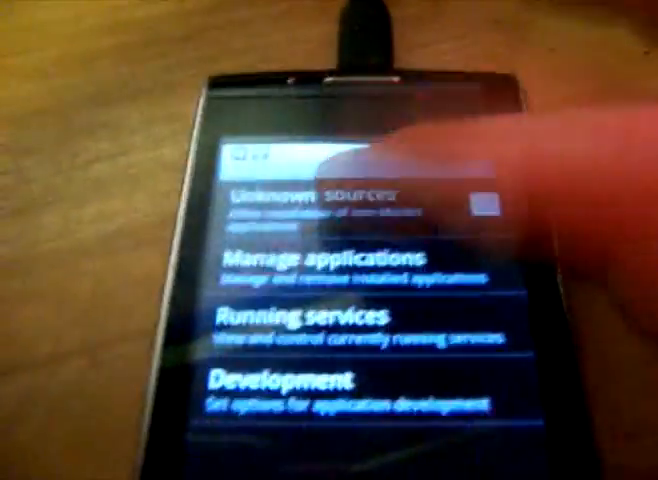
Step: Tick Unknown sources in the Applications settings
{"action": "left_click", "coordinate": [480, 200]}
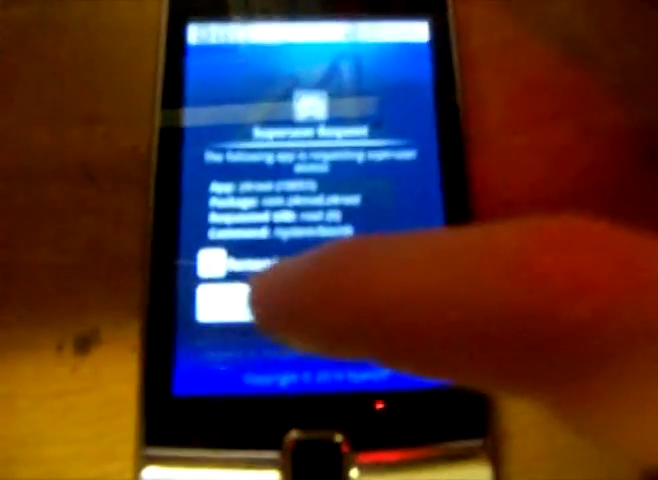
Step: Allow the rooting app's Superuser Request for root access
{"action": "left_click", "coordinate": [225, 295]}
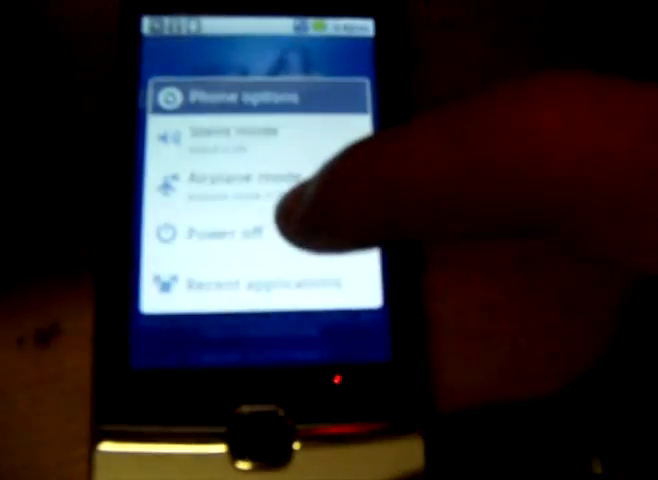
Step: Power off the Huawei U8500 and confirm the shutdown warning with OK
{"action": "left_click", "coordinate": [225, 235]}
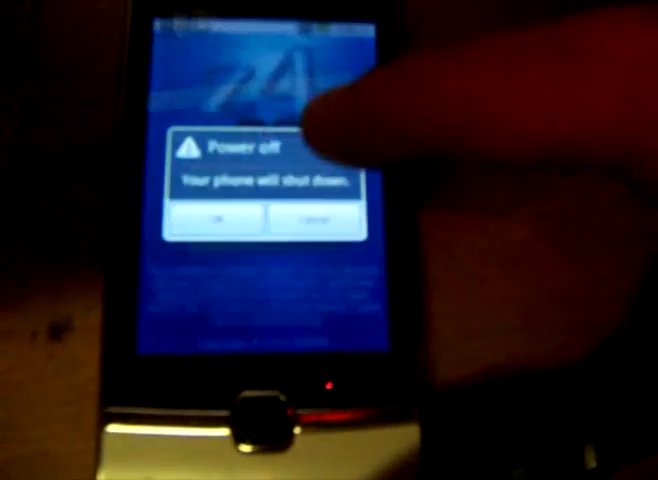
{"action": "left_click", "coordinate": [207, 222]}
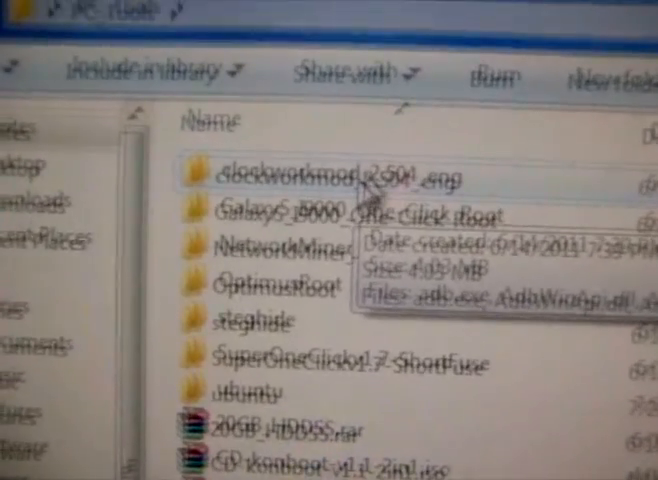
Step: Open the clockworkmod_2.504_eng folder under PC_Tools
{"action": "left_click", "coordinate": [330, 170]}
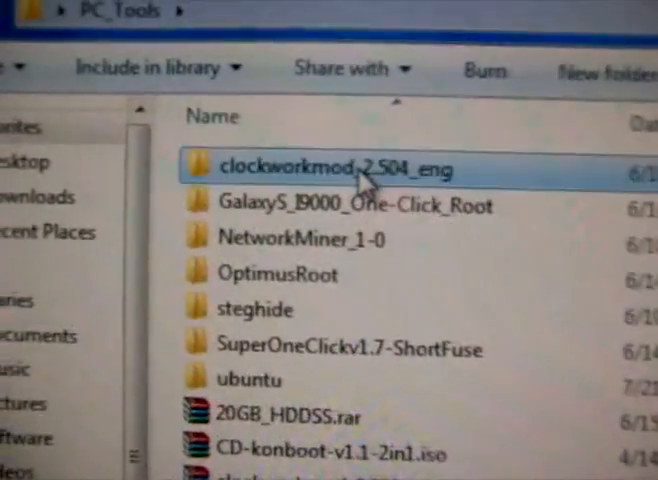
{"action": "double_click", "coordinate": [336, 168]}
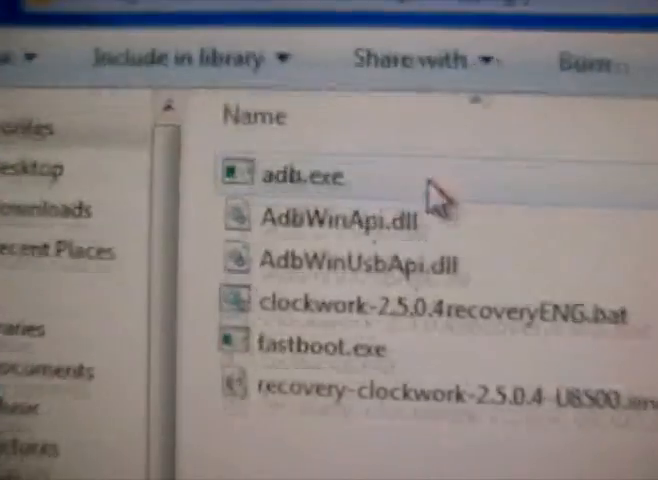